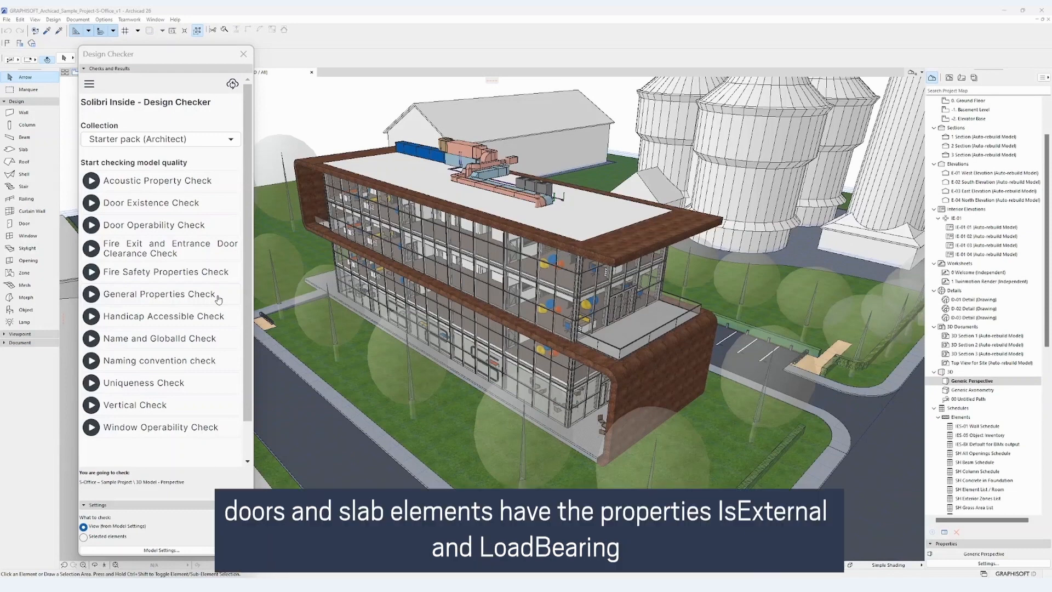
mouse_move(157, 299)
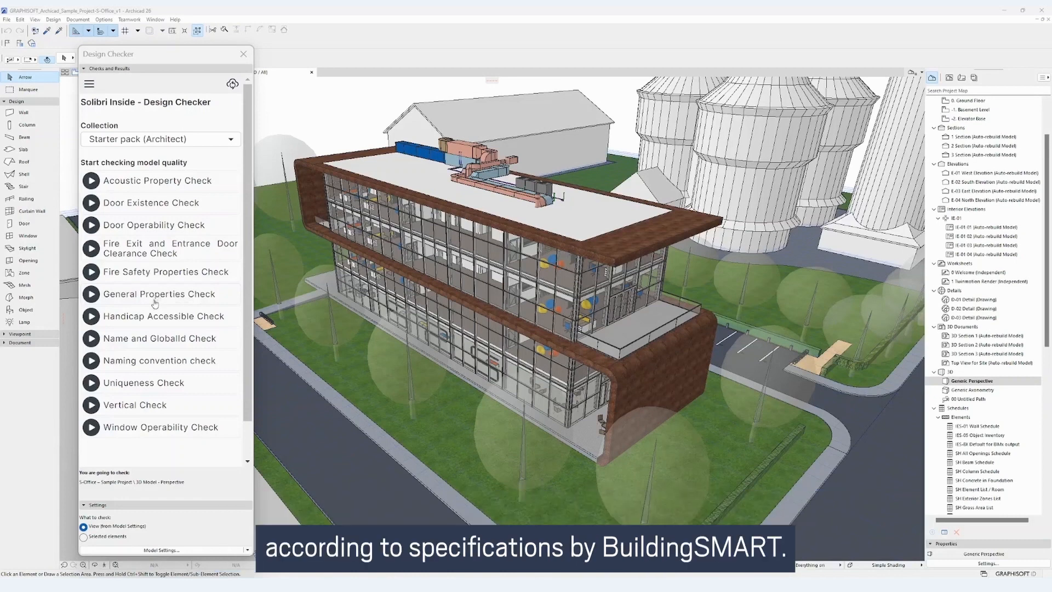
mouse_move(190, 303)
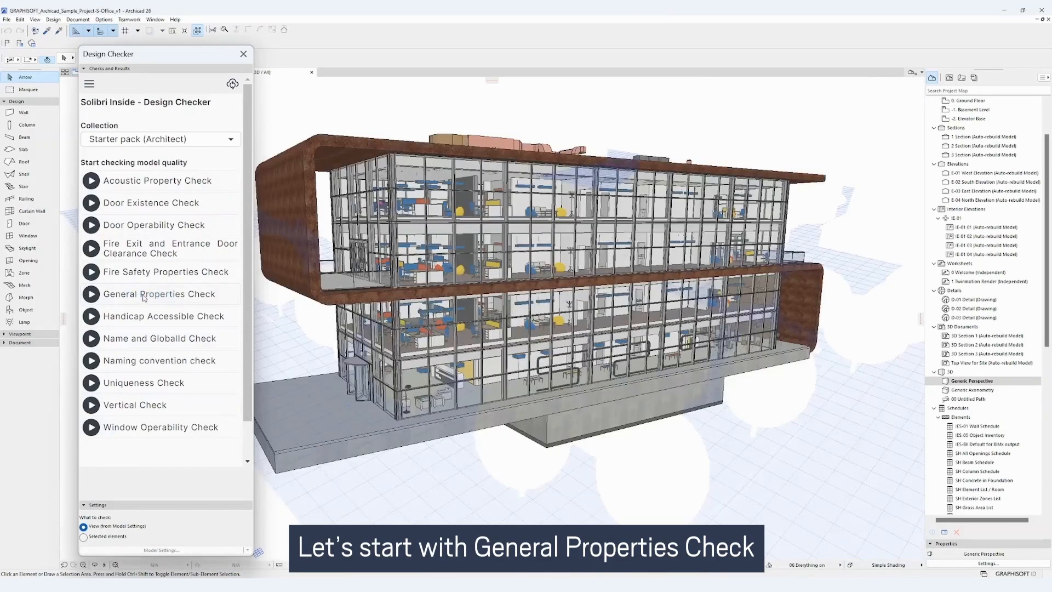
- Run the Name and GlobalId Check, revealing 14 components without a defined name
click(90, 293)
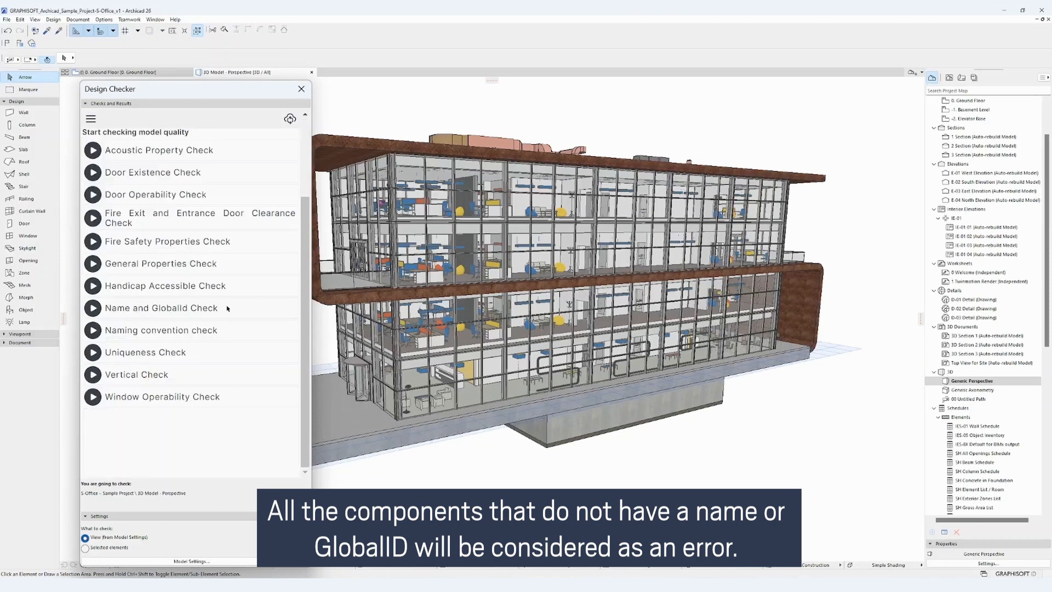
mouse_move(212, 313)
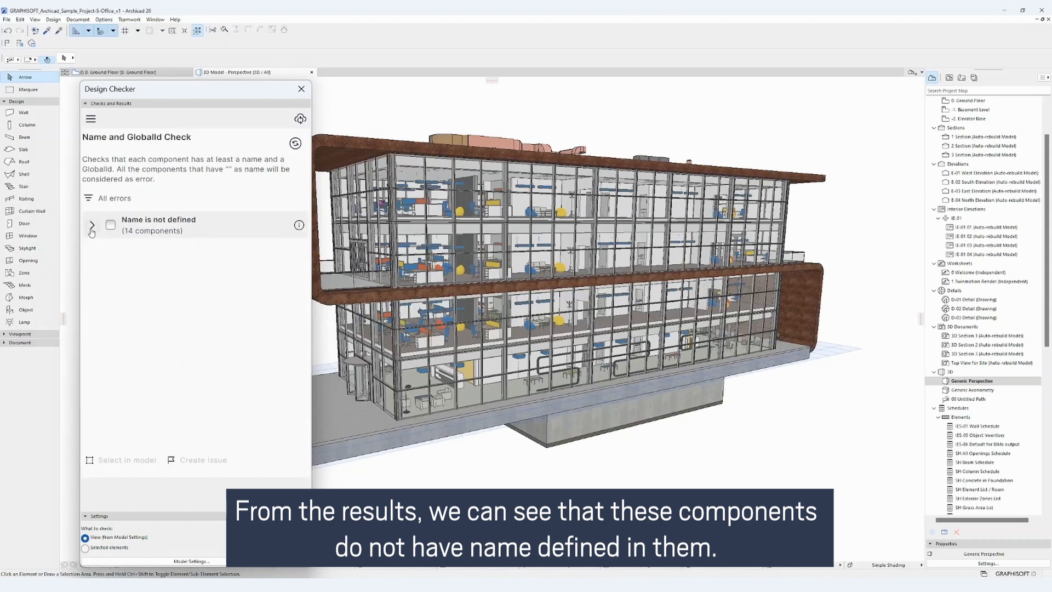
click(92, 225)
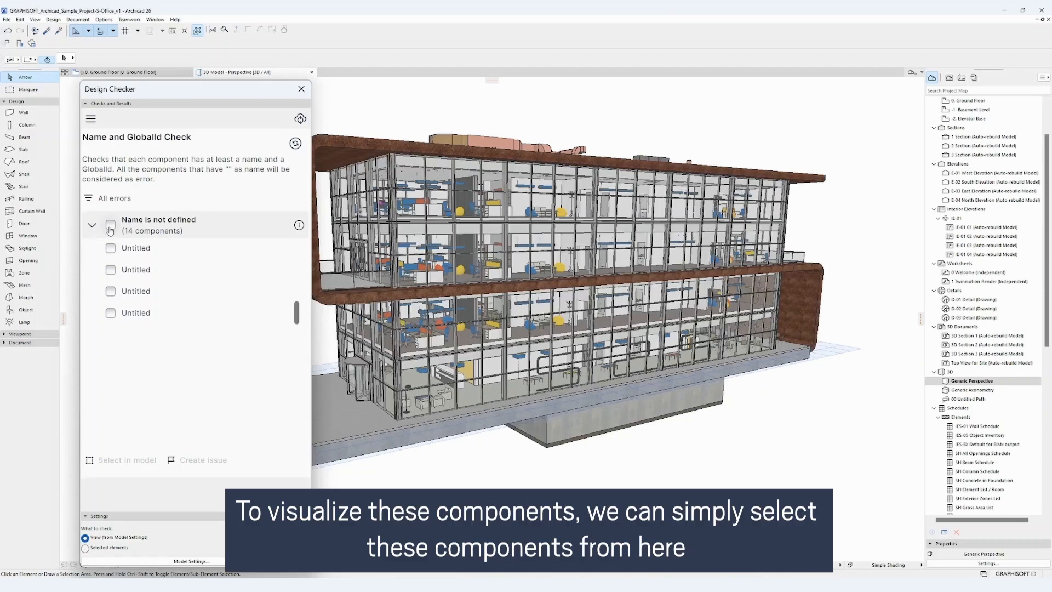
- Expand 'Name is not defined (14 components)' and mark all 14 Untitled components
click(110, 225)
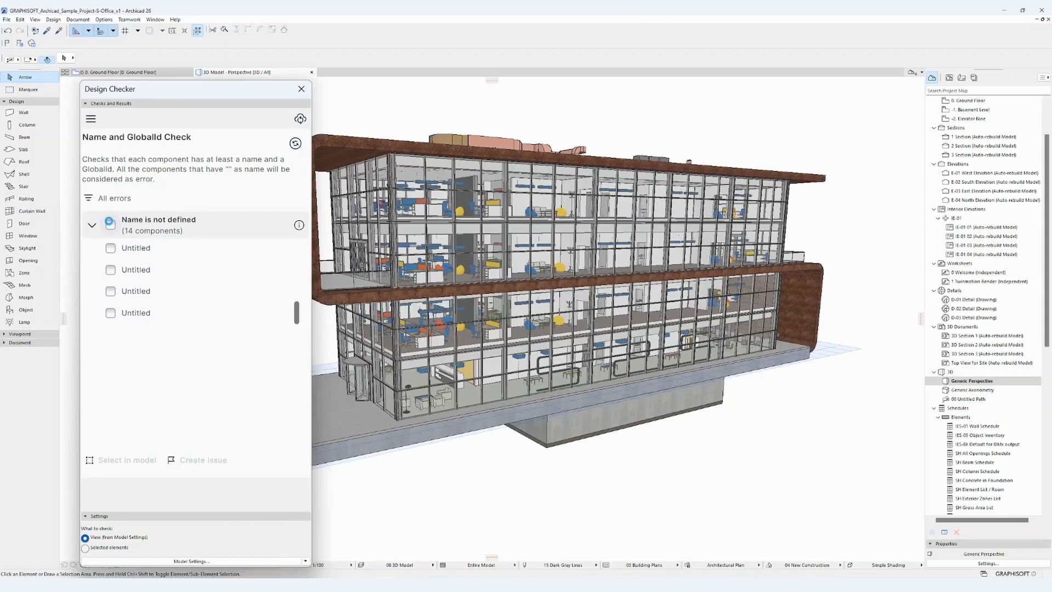
click(110, 224)
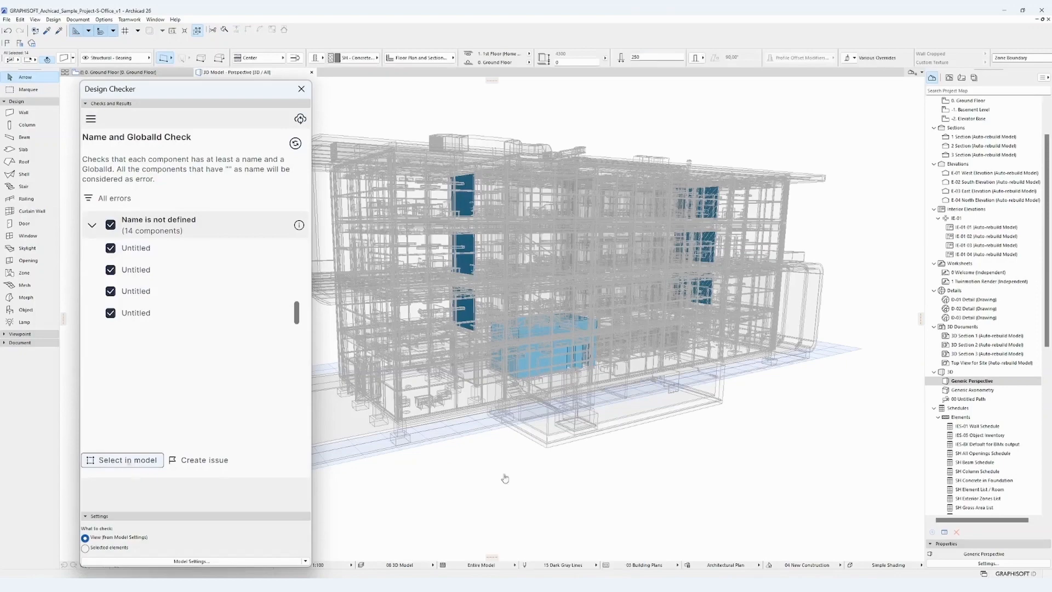
- Highlight the 14 unnamed panels and box element in the 3D view with Select in model
click(126, 459)
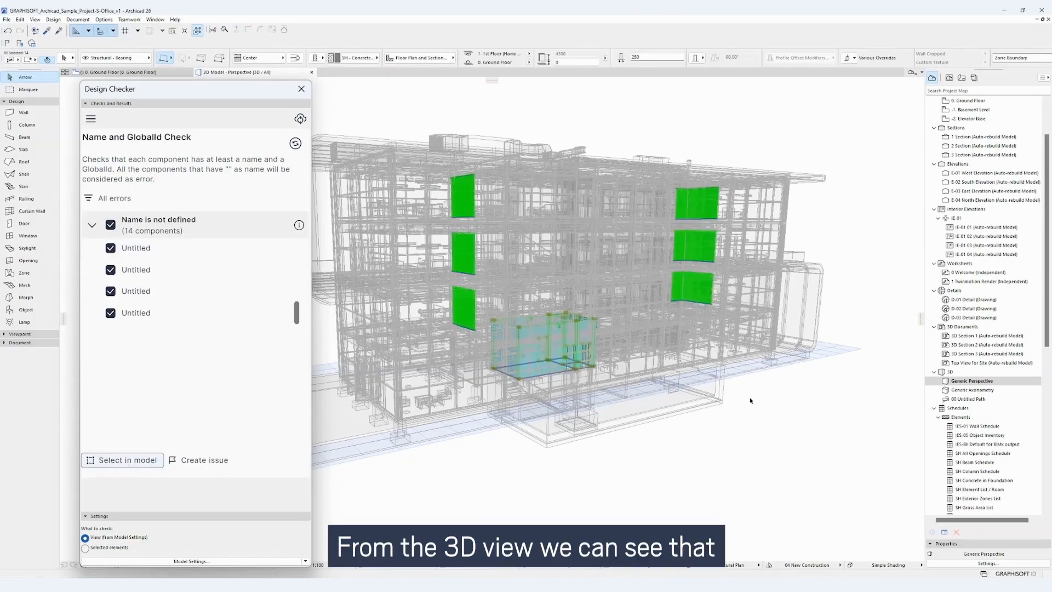